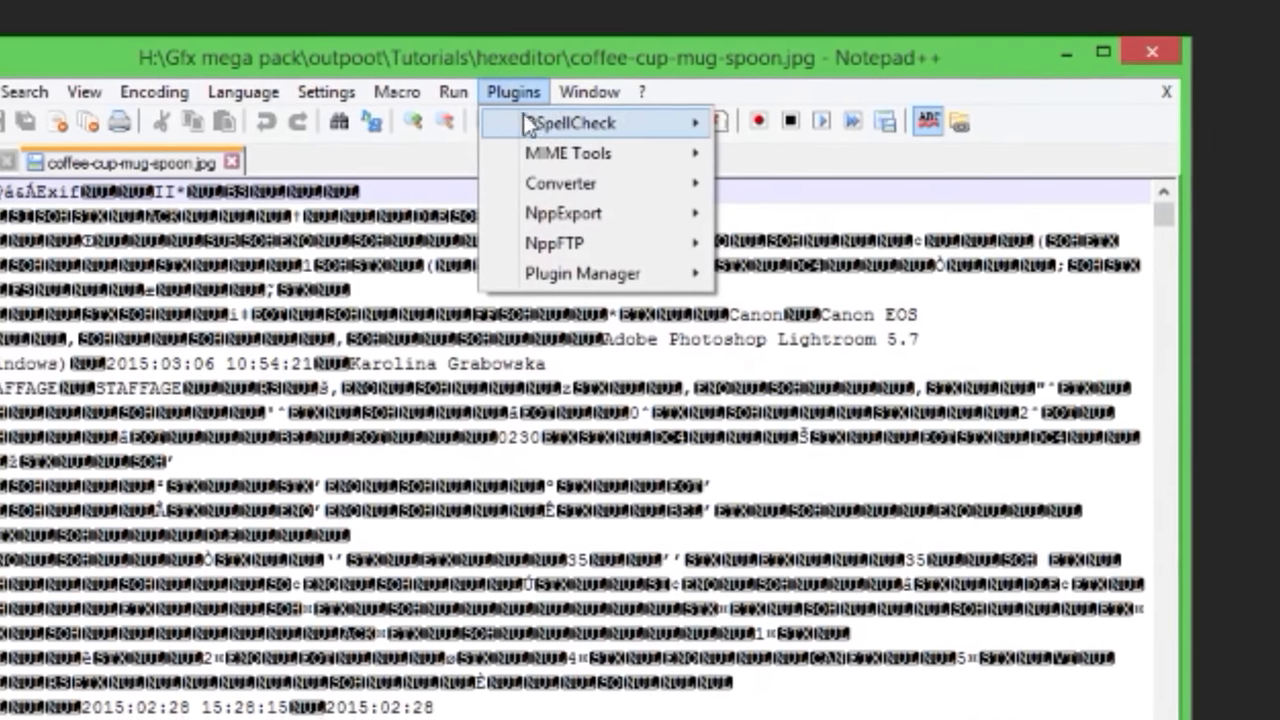
- Open Plugin Manager, confirm its settings, and tick HEX-Editor under Available plugins
left_click(582, 273)
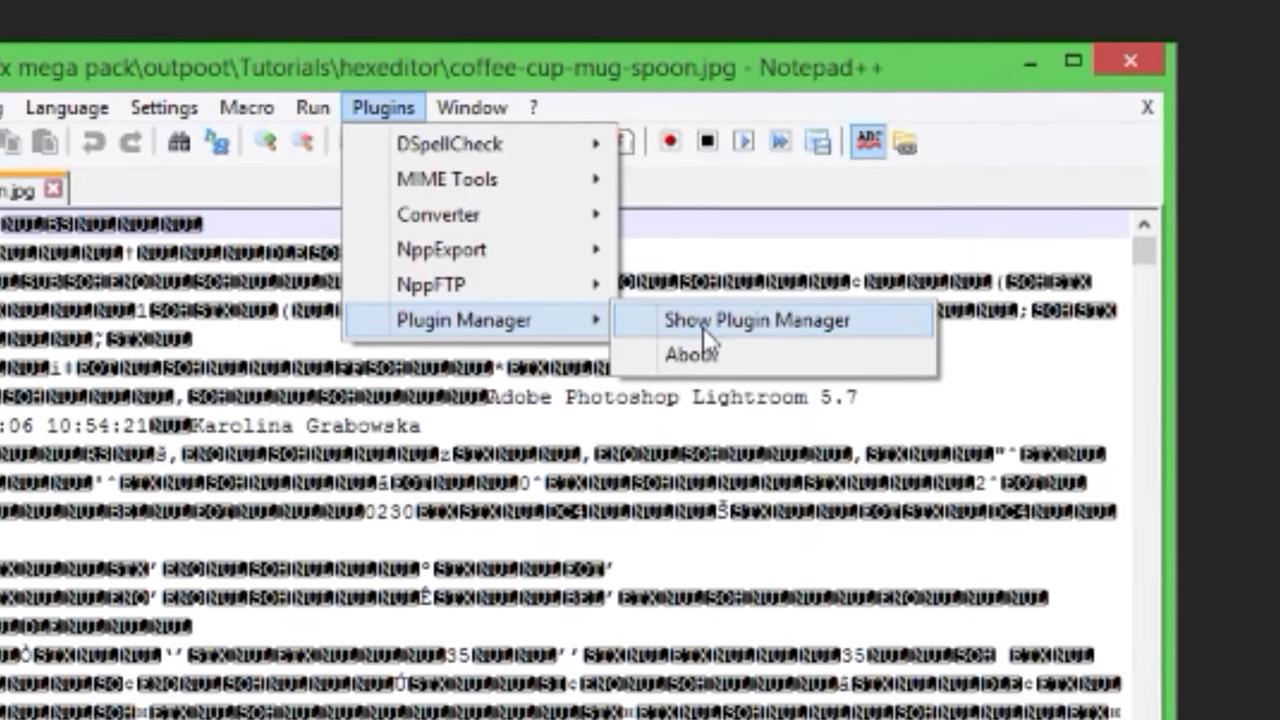
left_click(757, 320)
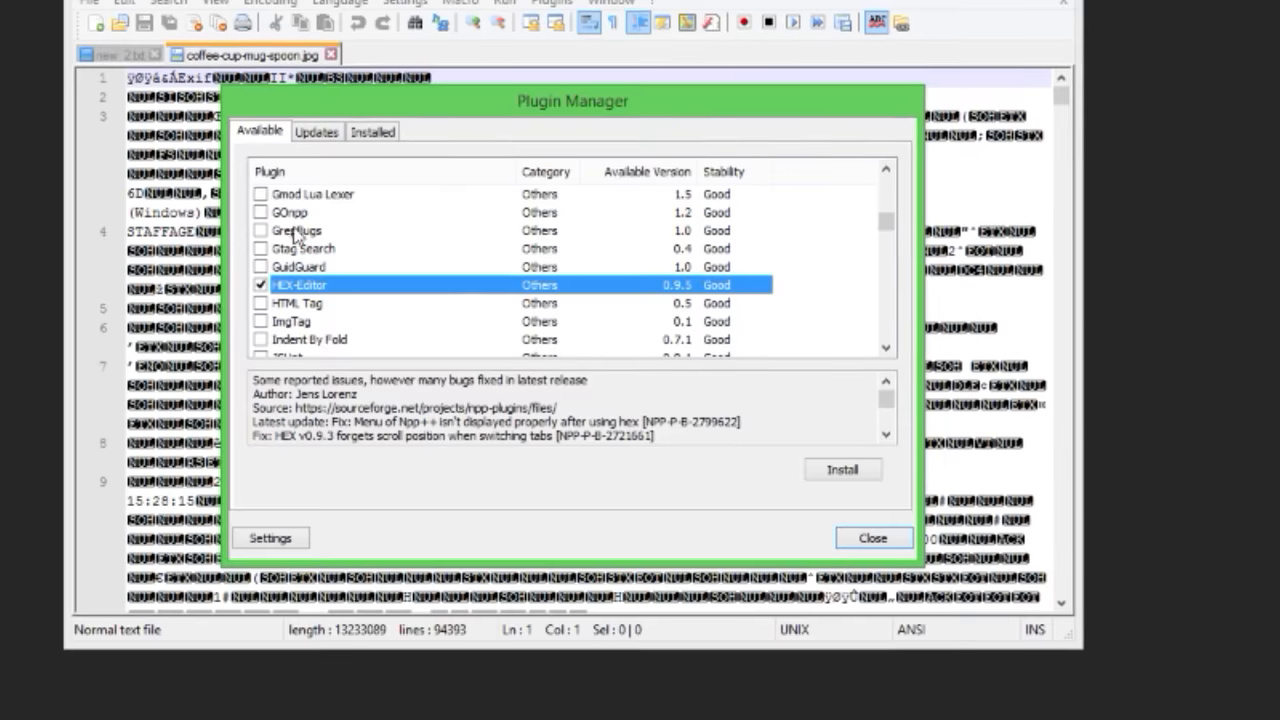
left_click(270, 537)
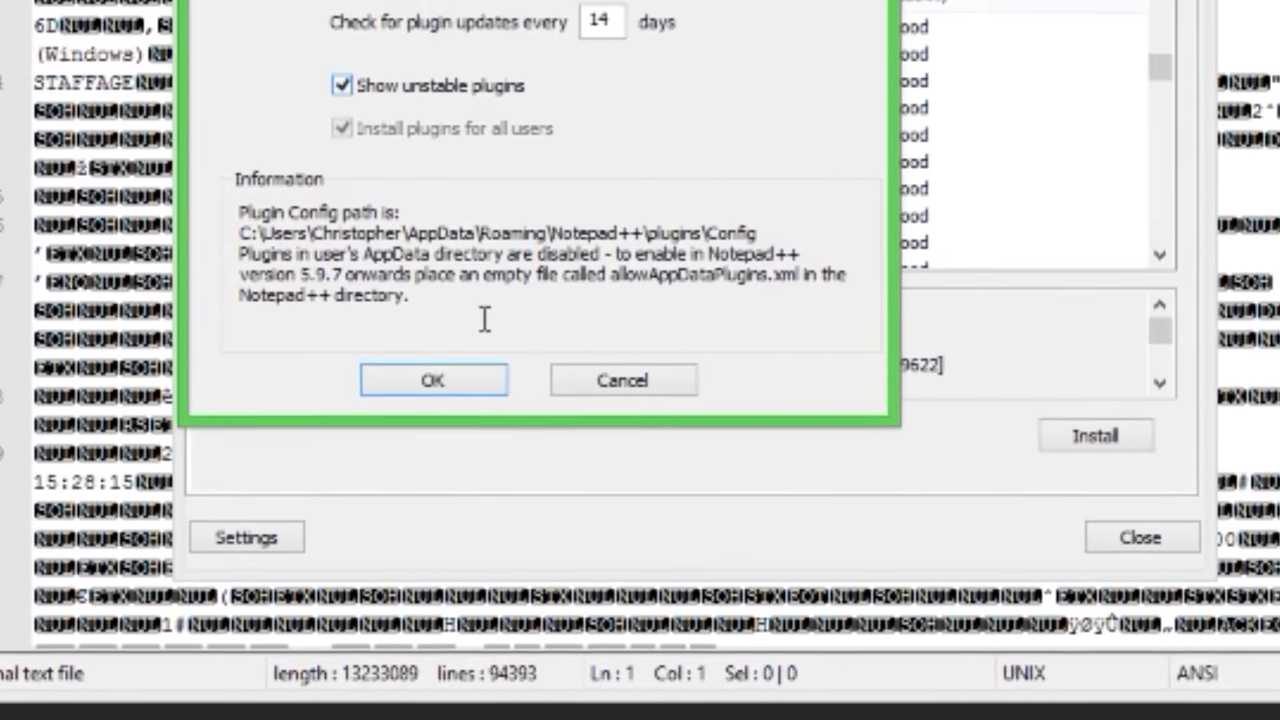
left_click(432, 379)
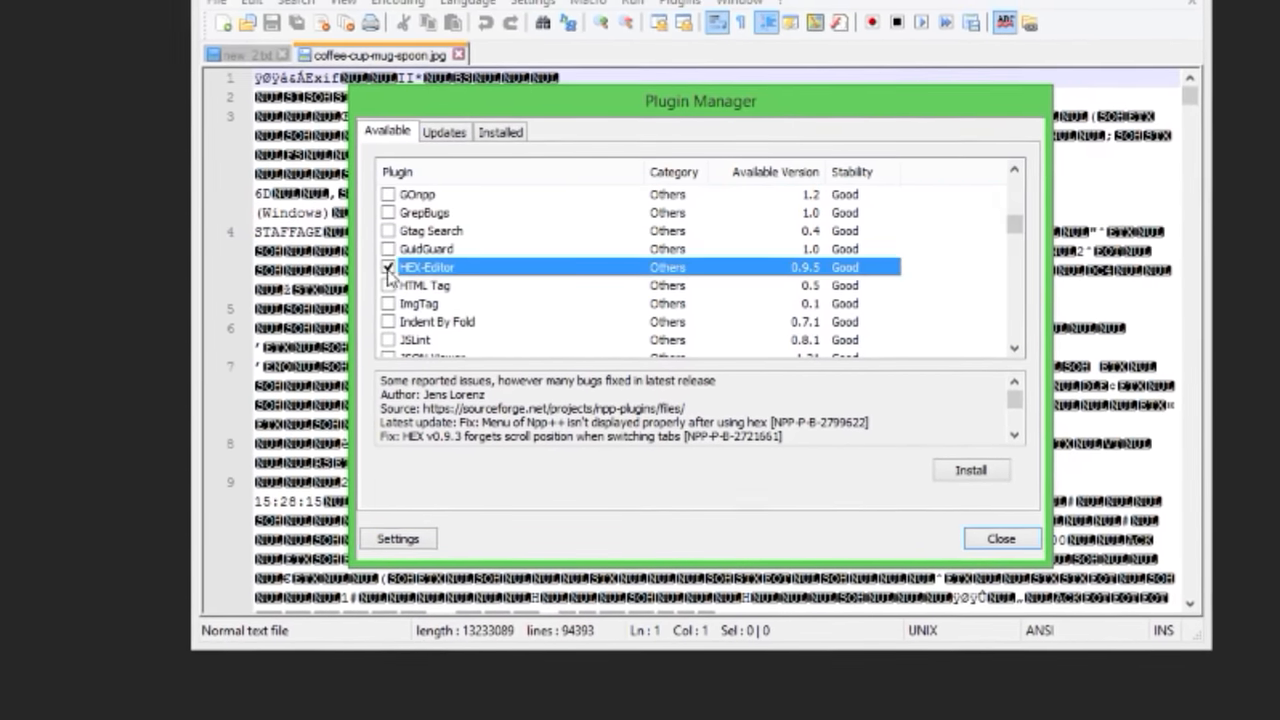
left_click(971, 470)
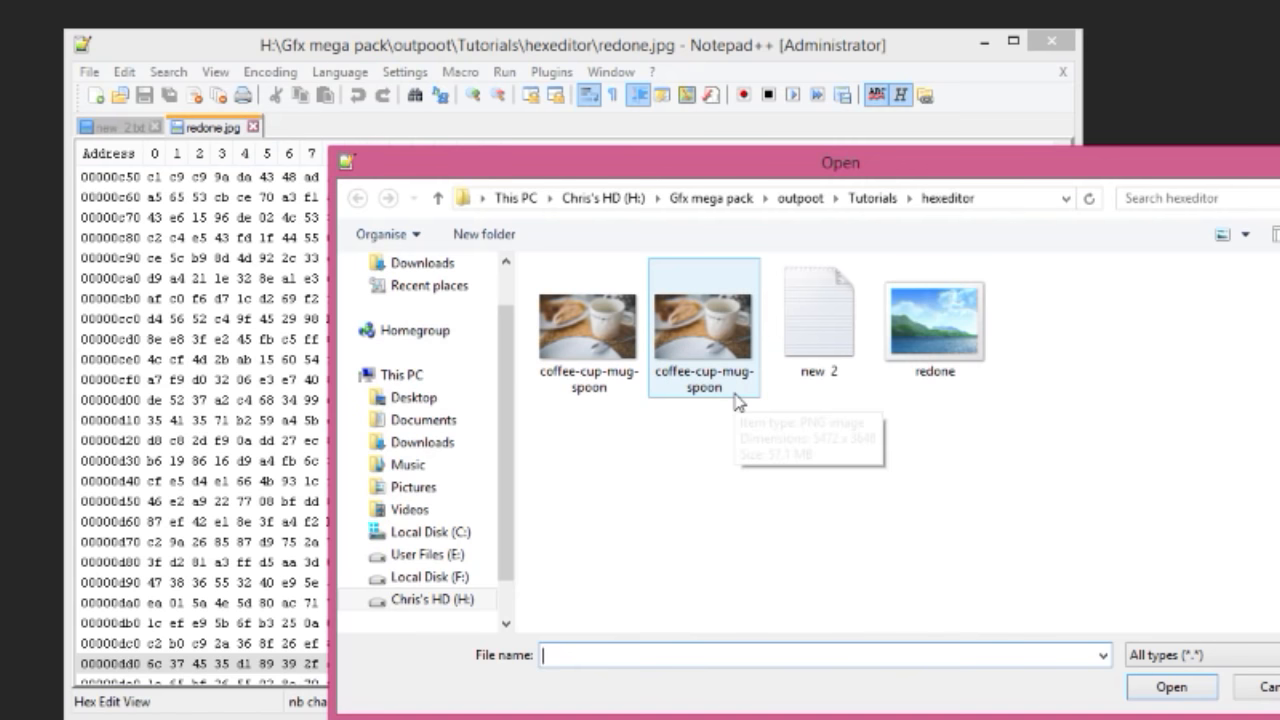
- Open coffee-cup-mug-spoon.jpg and display it with HEX-Editor's View in HEX
double_click(703, 320)
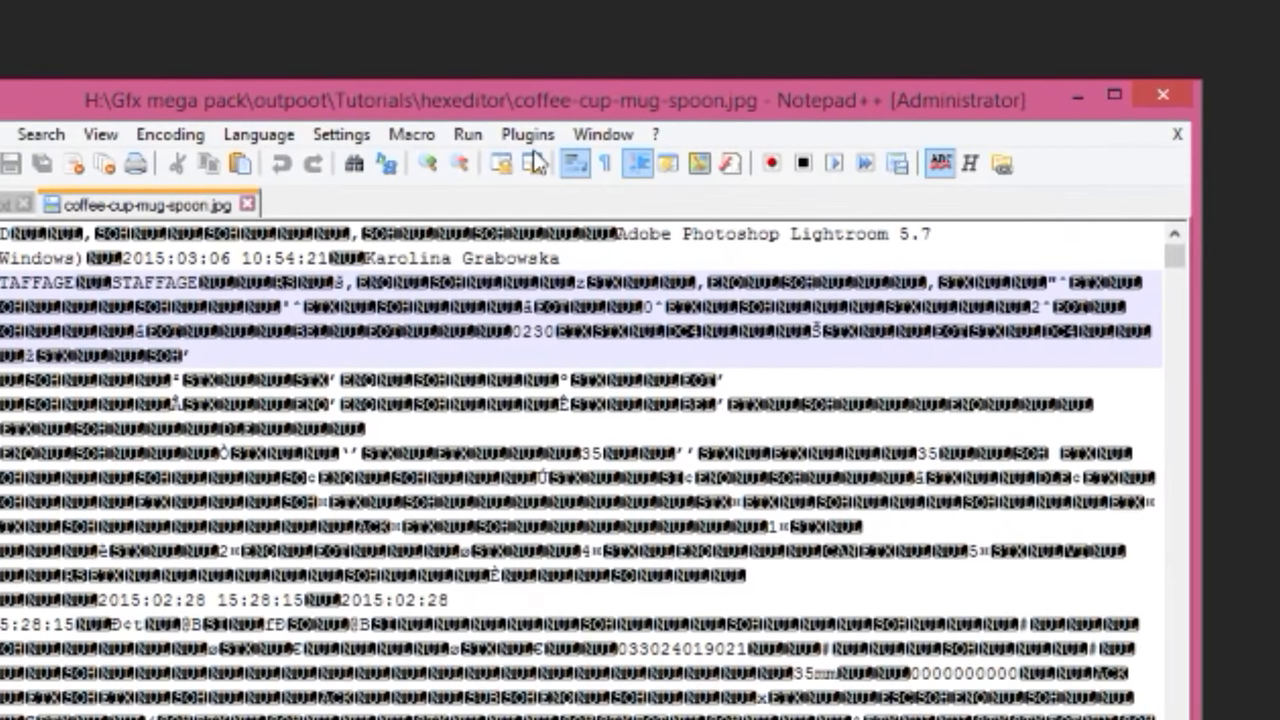
left_click(527, 133)
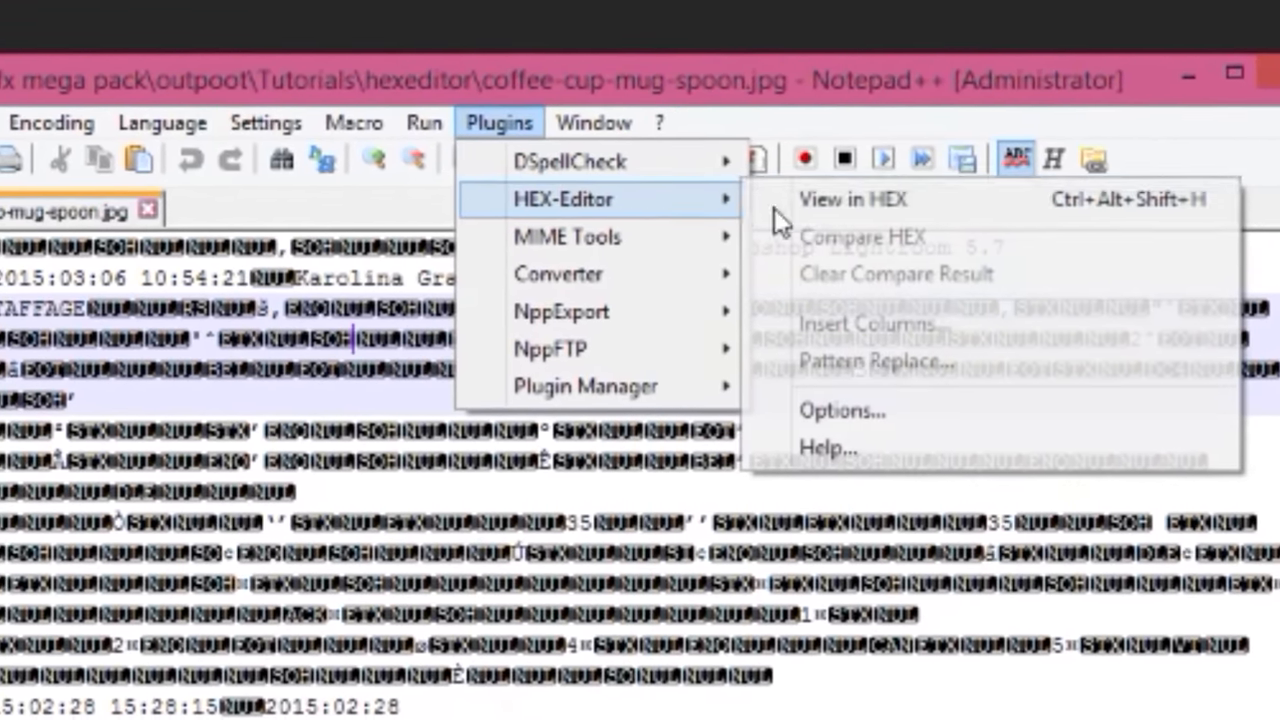
left_click(852, 199)
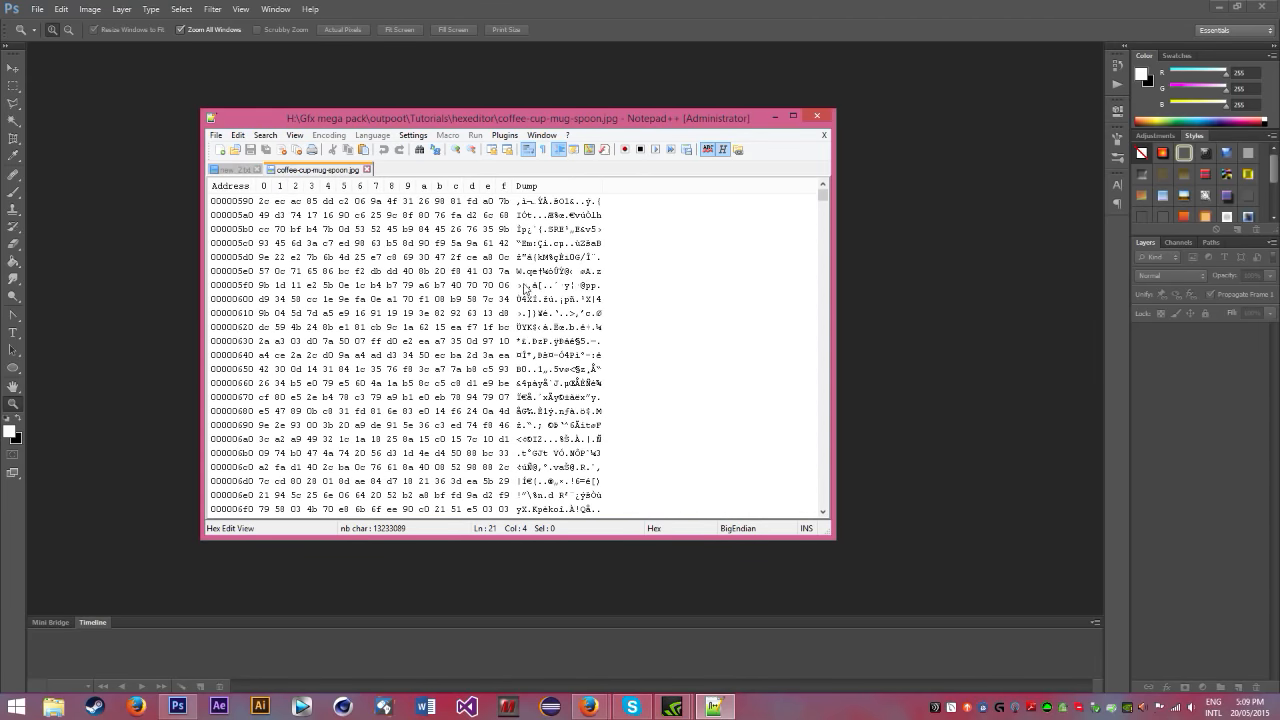
- Scroll to the bytes near address 00000890 and place the cursor there to overwrite them
scroll("down", 3)
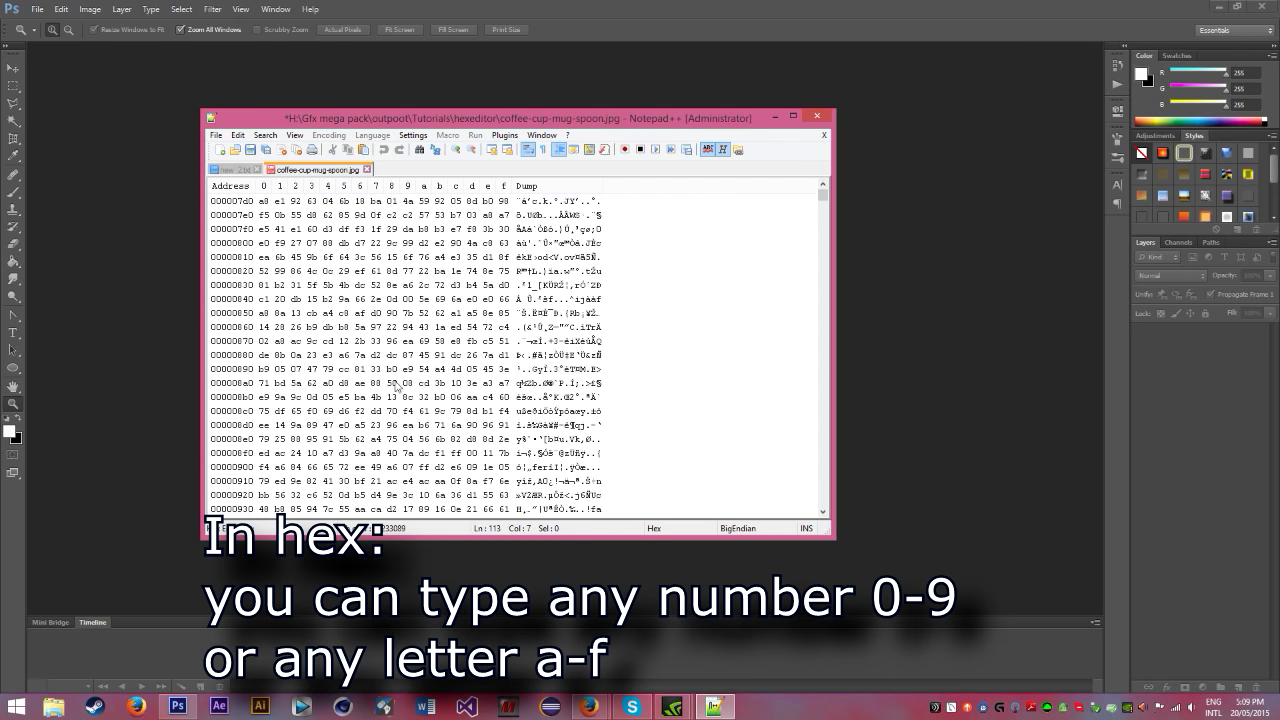
left_click(357, 383)
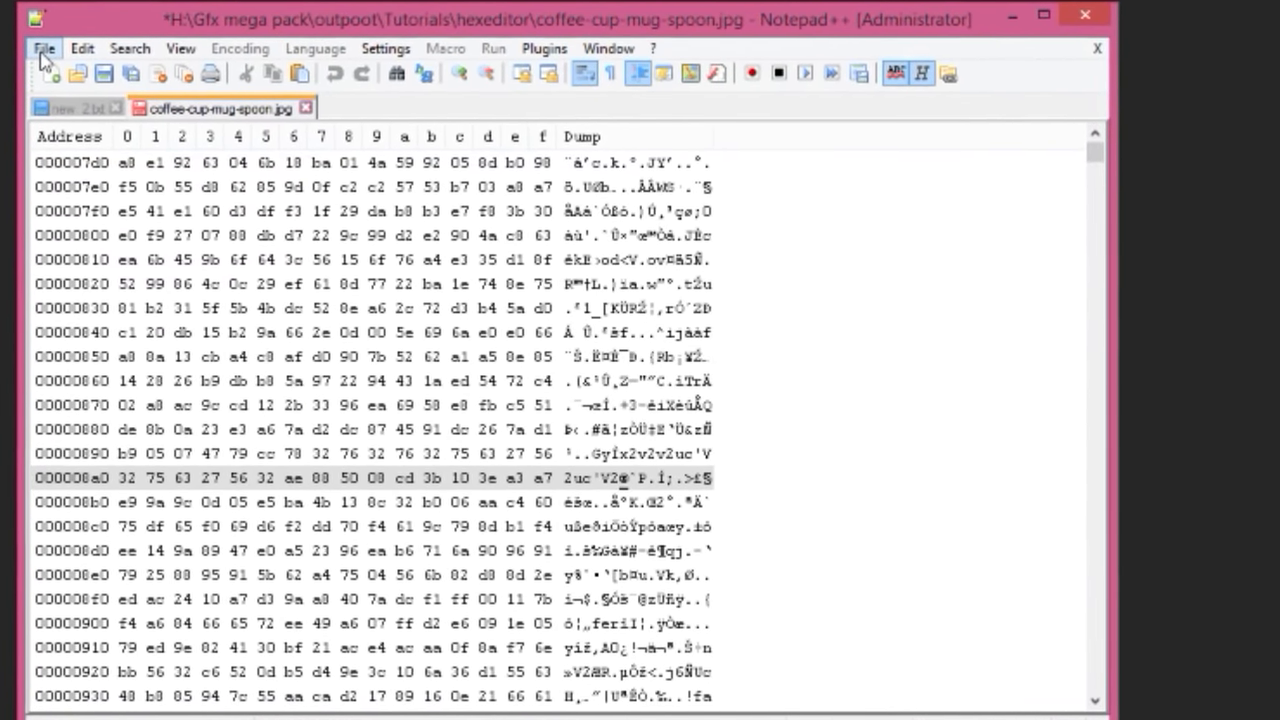
- Save the altered image as test.jpg via Save As
left_click(43, 48)
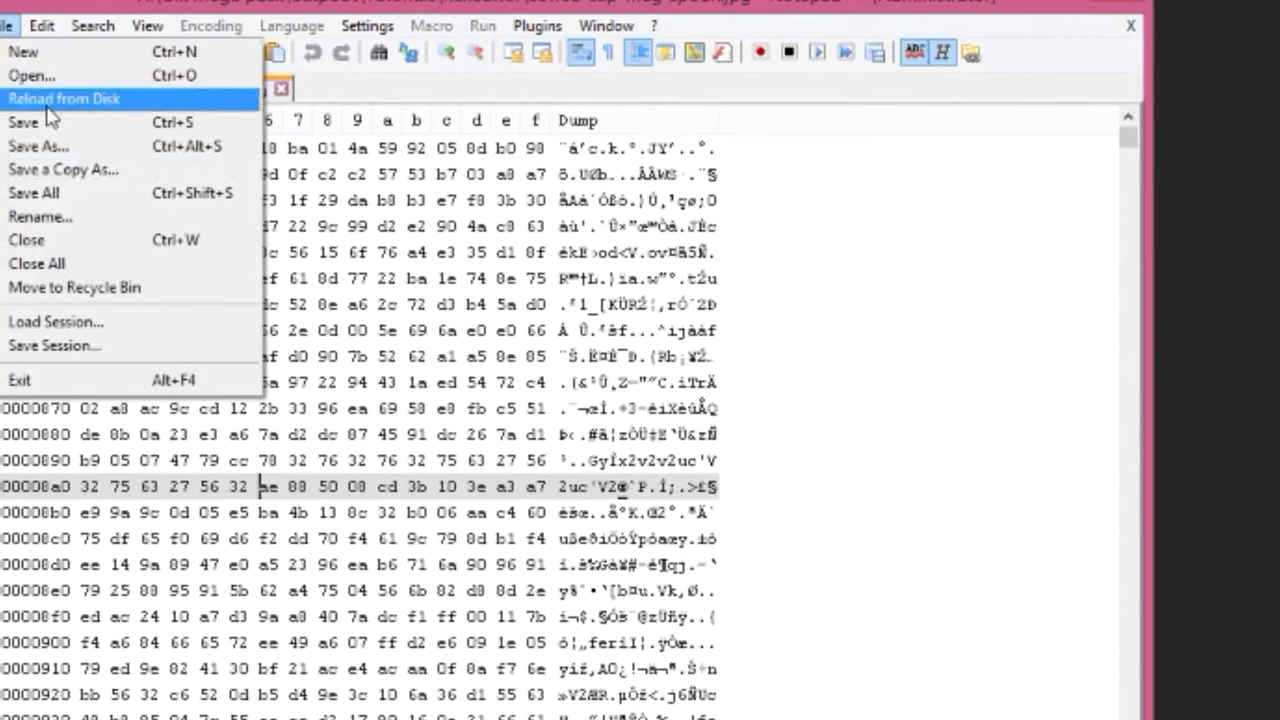
left_click(38, 146)
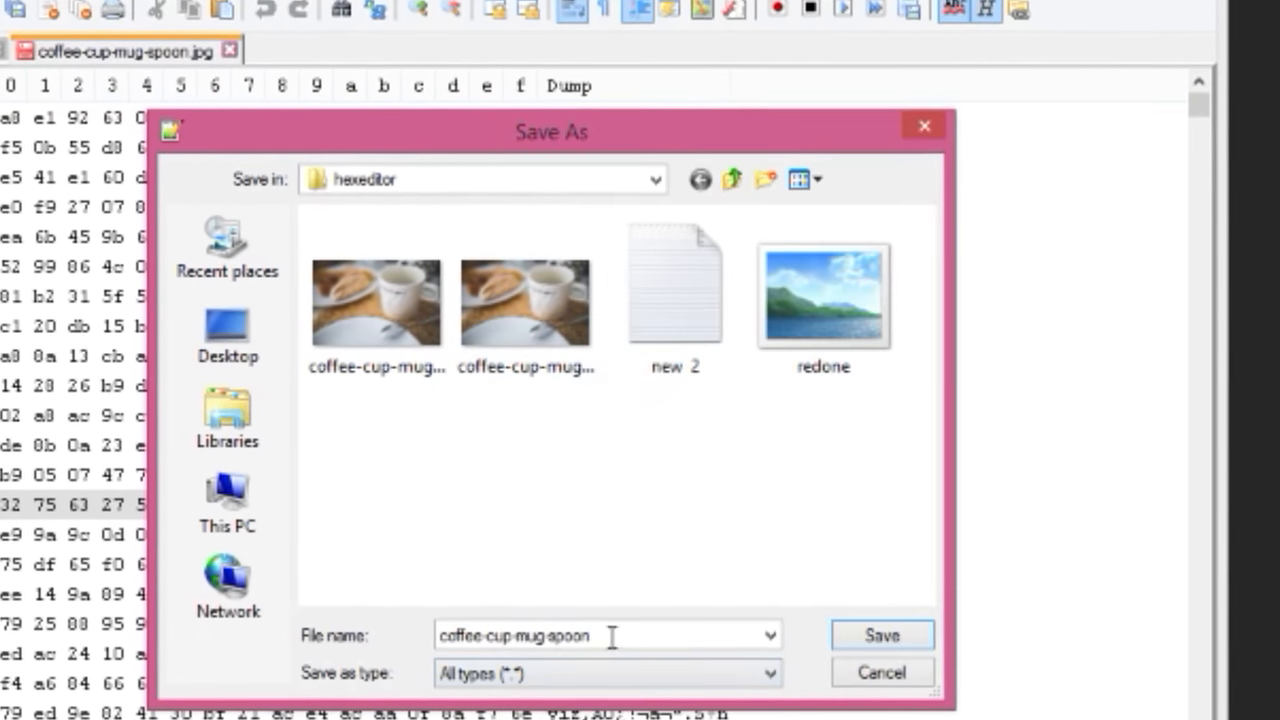
triple_click(540, 637)
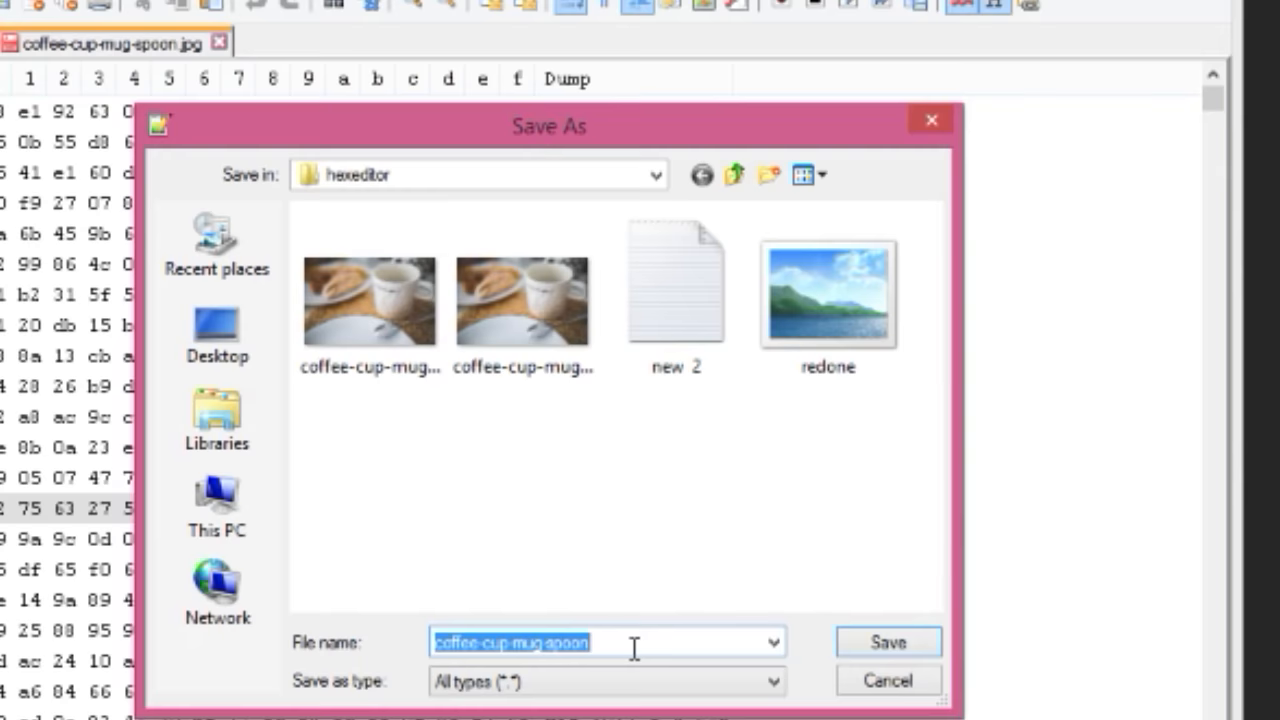
type("test j")
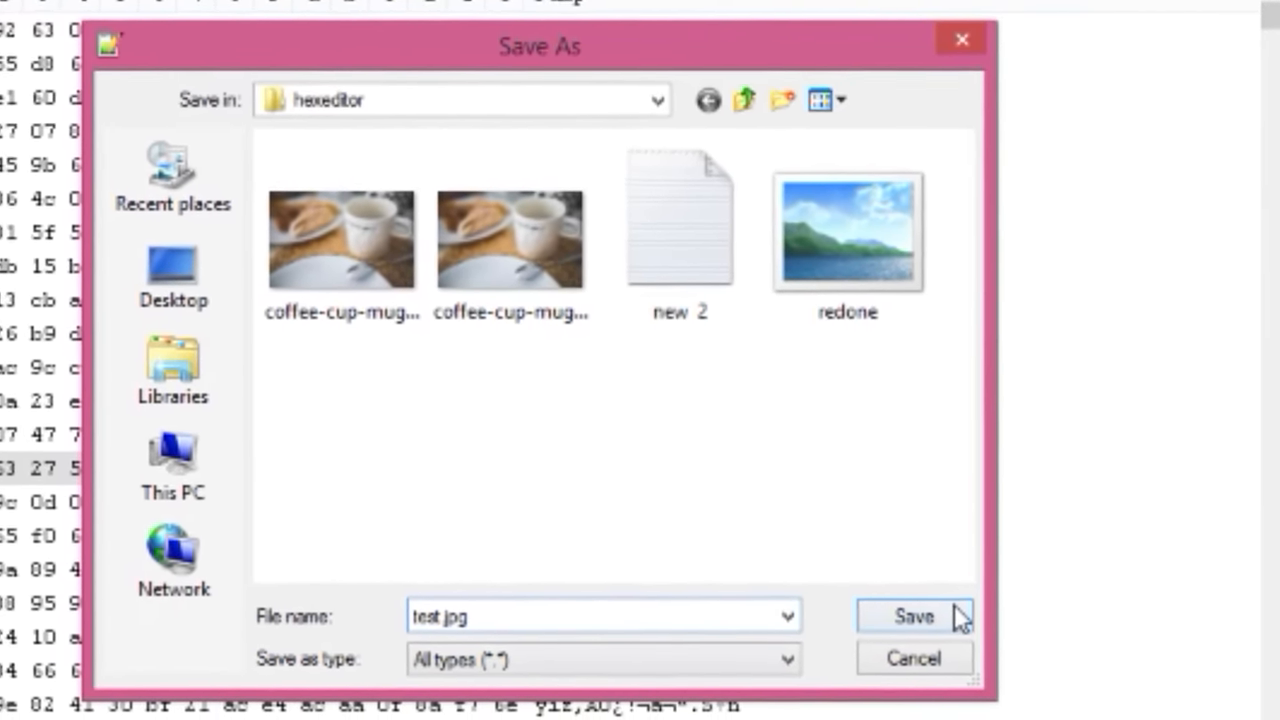
left_click(912, 616)
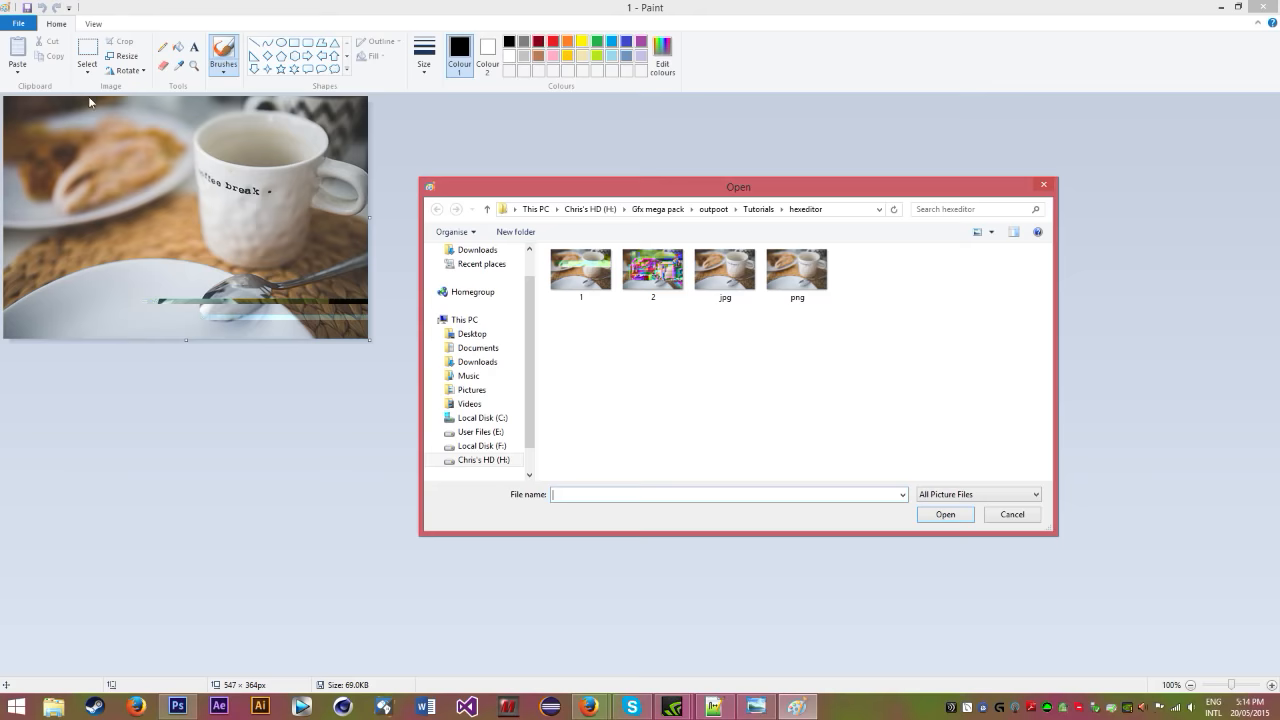
- Open a glitched coffee-cup image from the hexeditor folder in Paint
double_click(652, 269)
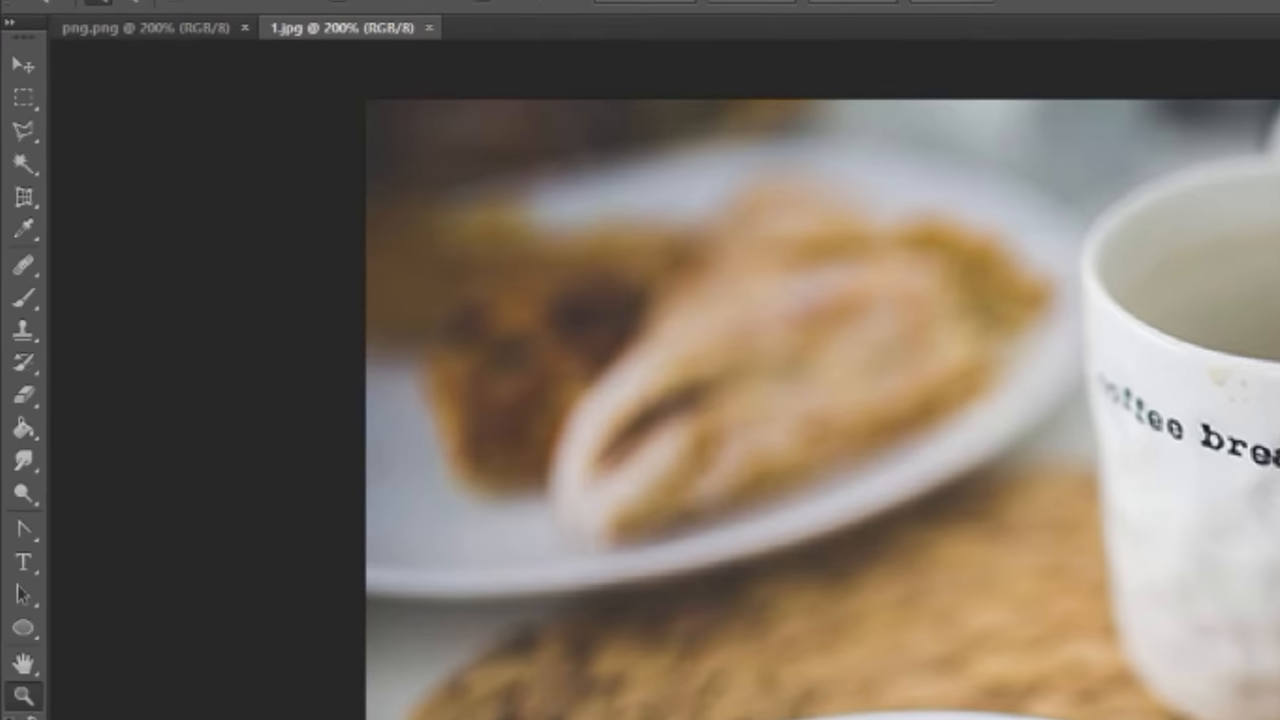
left_click(40, 8)
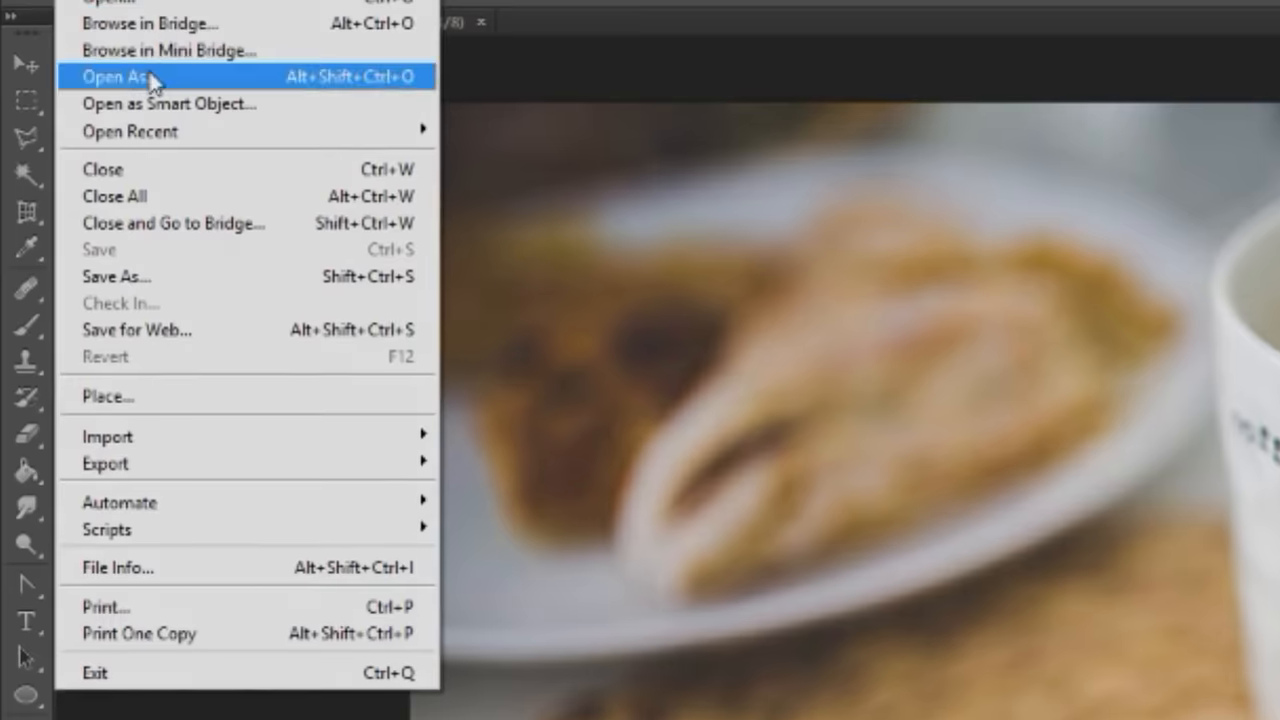